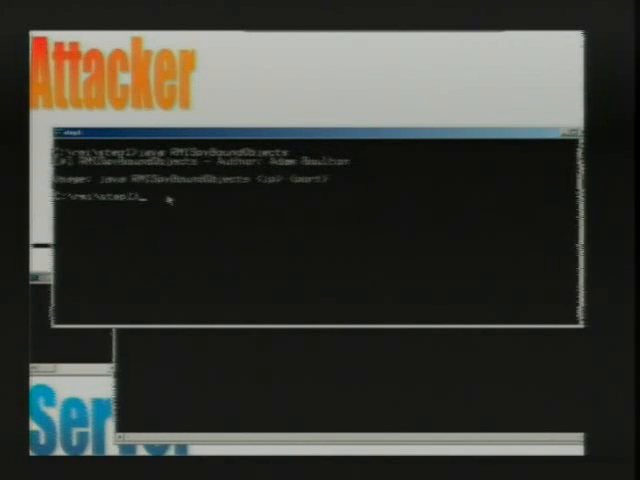
type("java RMISpyBoundObjects")
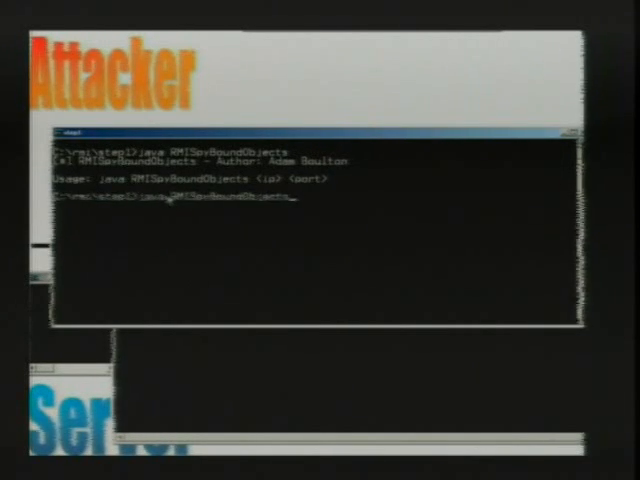
type("loc")
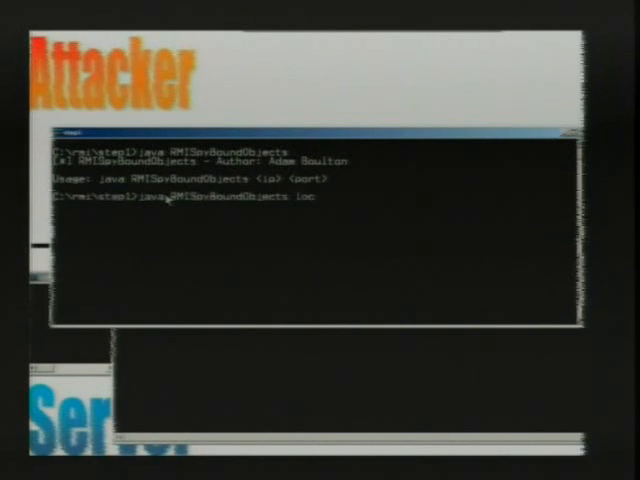
type("localhost 1099")
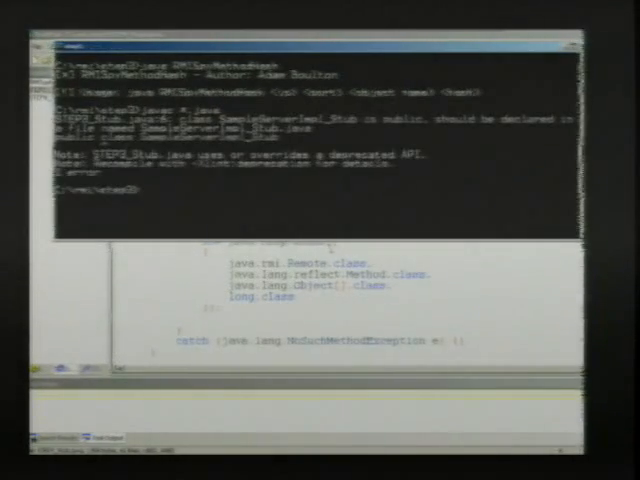
type("dir")
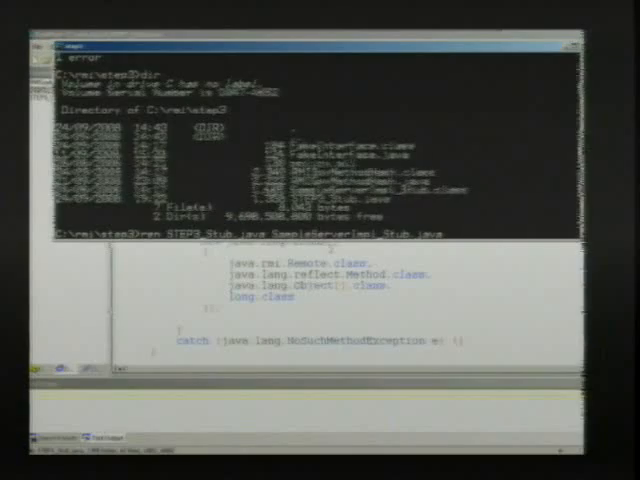
type("javac *l")
type("java RMISvMethodHash")
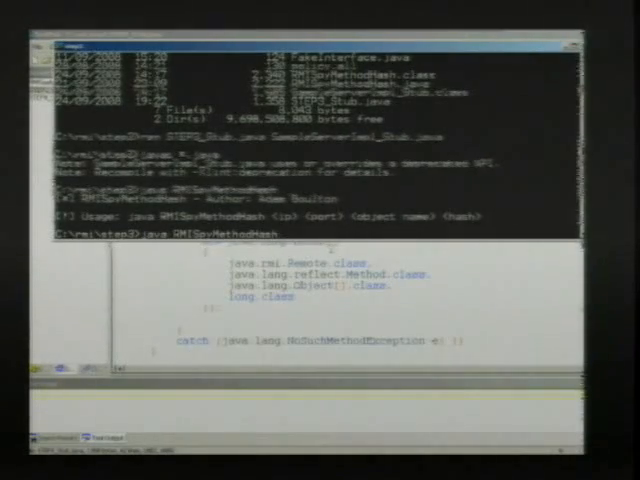
type("localhost 1099 OWASP-NYC")
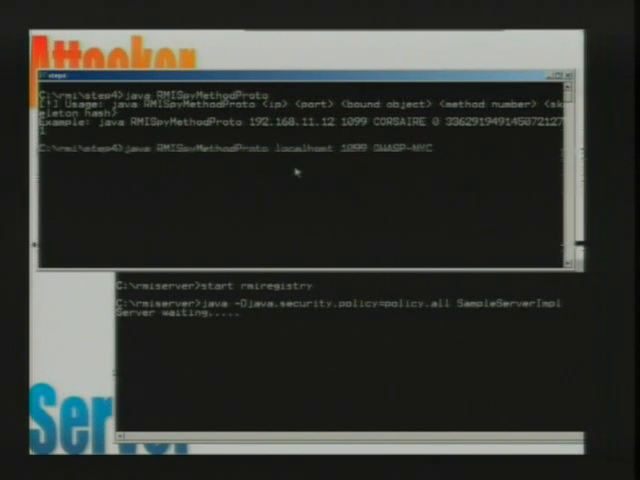
type("0")
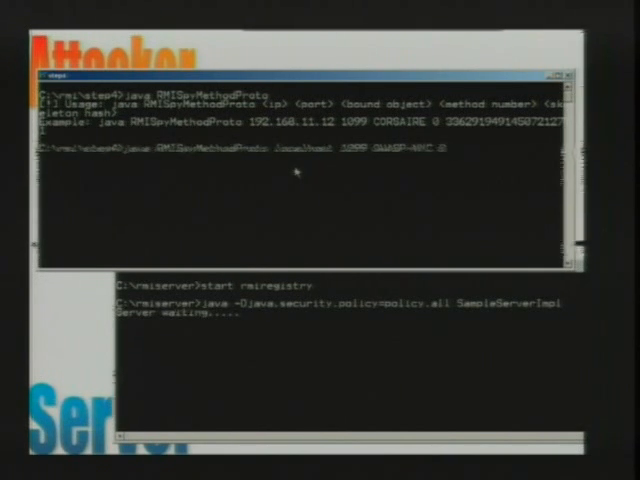